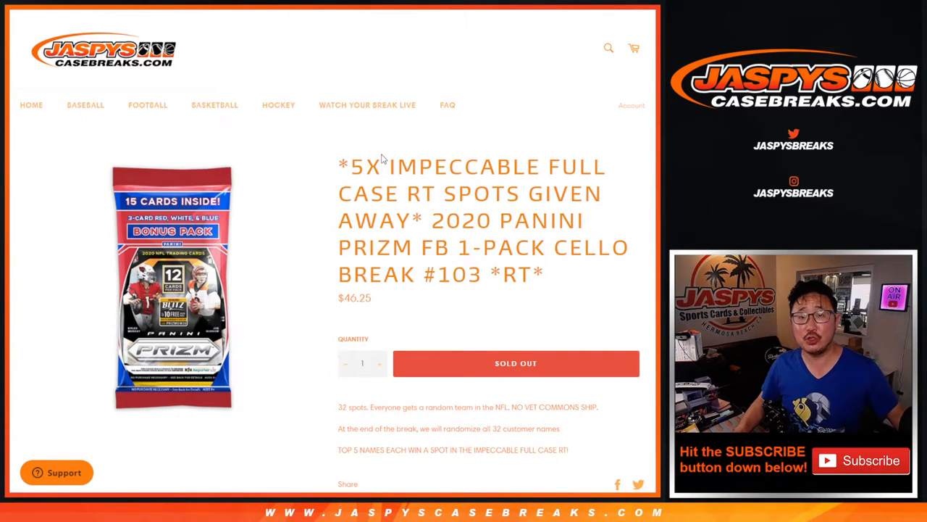
# Switch to the Google Sheets Sheet2 tab listing the 28 participant entries.
pyautogui.moveTo(434, 221); pyautogui.dragTo(539, 274)
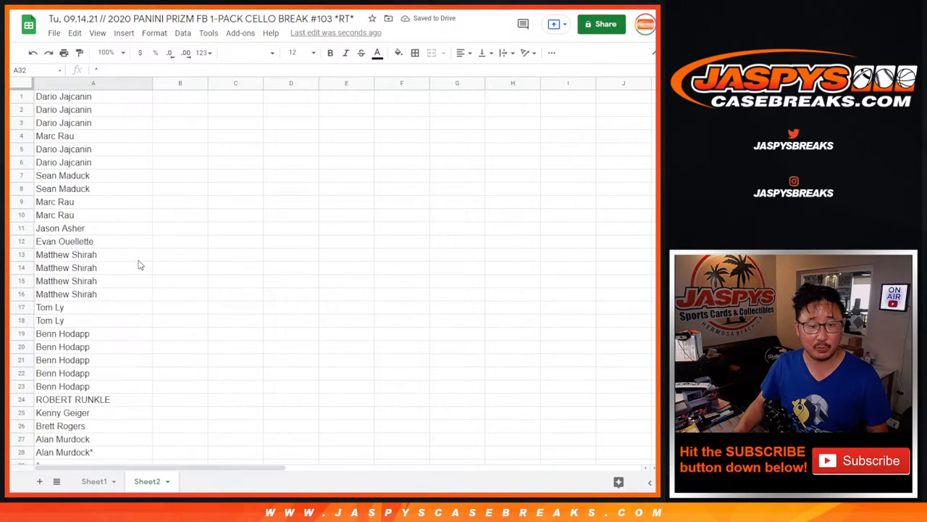
# Bring up the Random.org Dice Roller set to two dice.
pyautogui.click(102, 82)
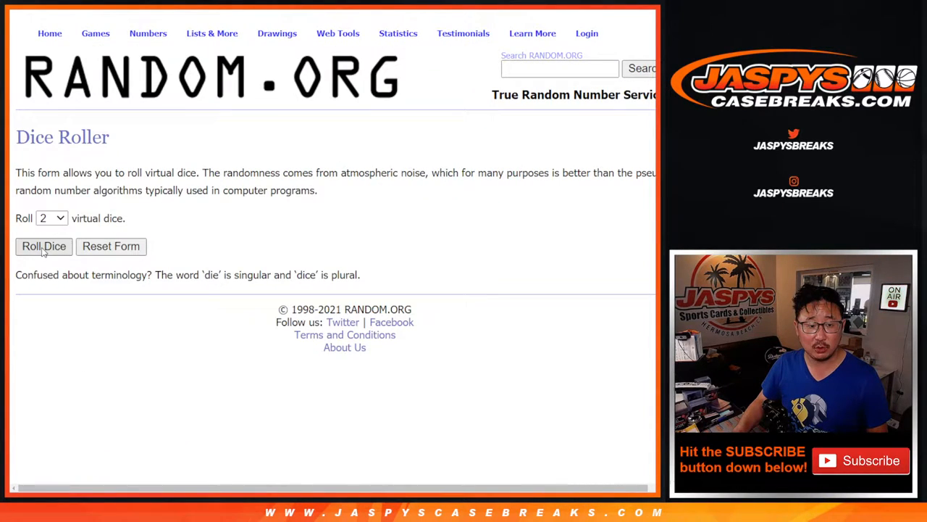
# Roll the two dice, shuffle the 28-entry list eight times, and highlight the top four names.
pyautogui.click(43, 247)
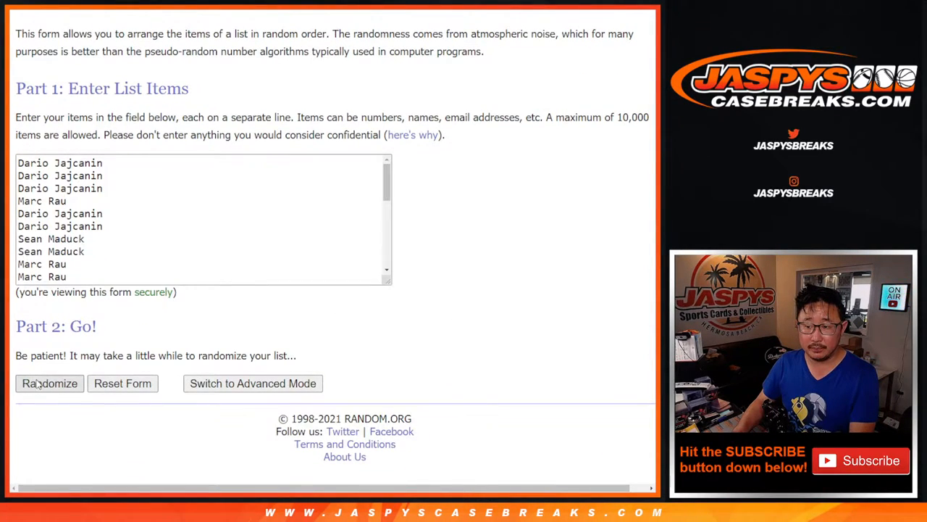
pyautogui.click(49, 383)
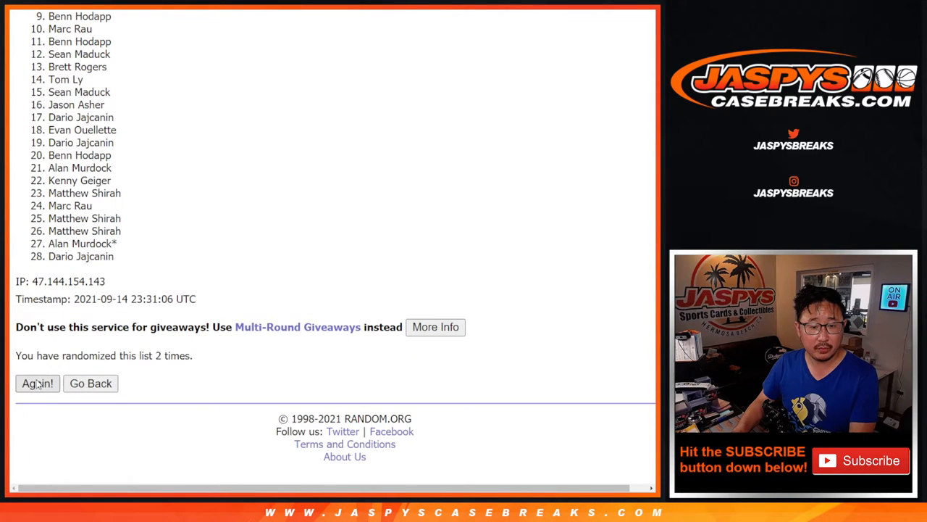
pyautogui.click(37, 382)
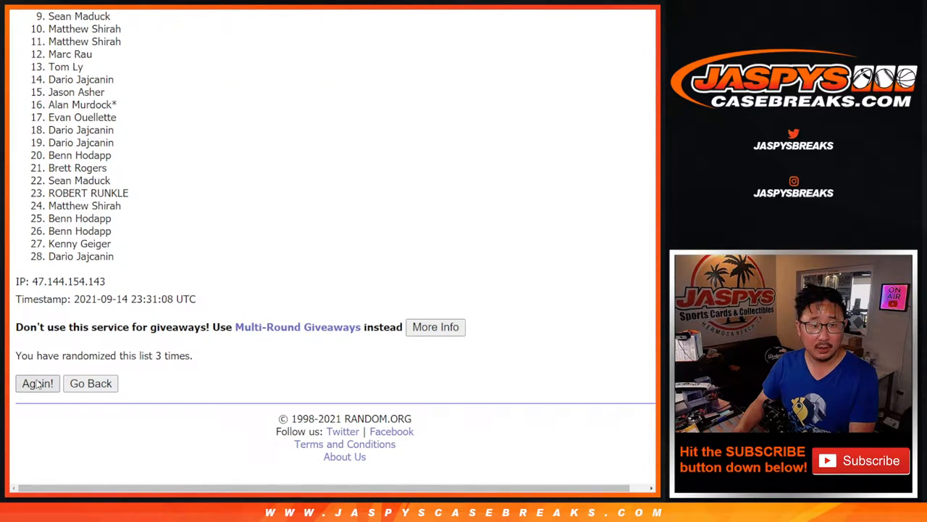
pyautogui.click(38, 383)
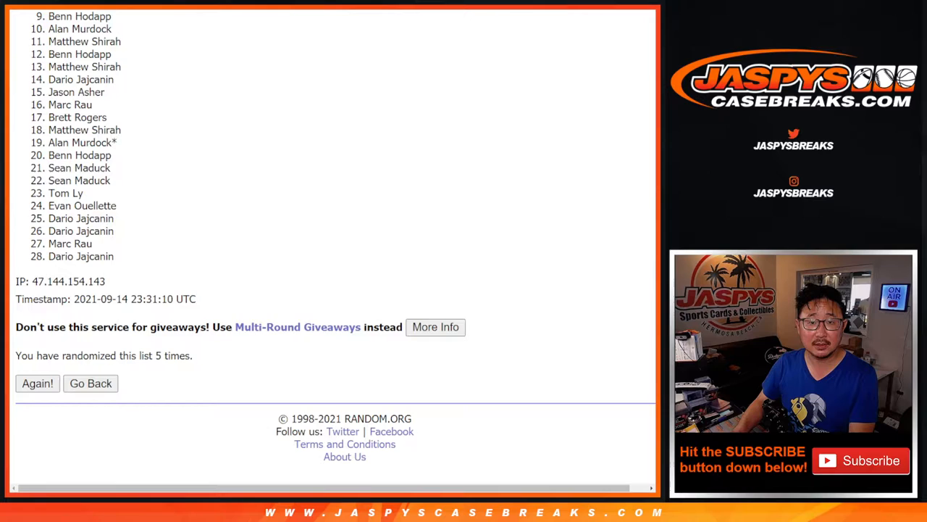
pyautogui.click(38, 383)
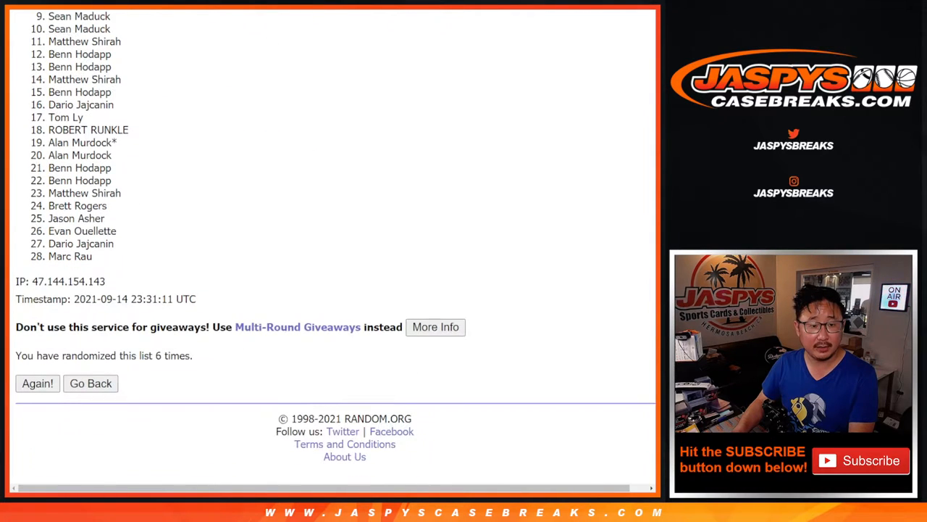
pyautogui.click(37, 382)
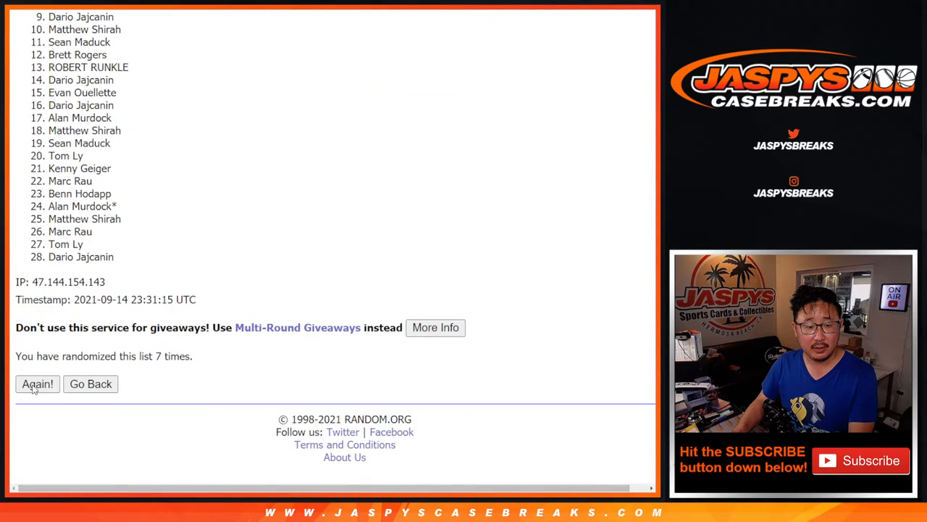
pyautogui.click(38, 384)
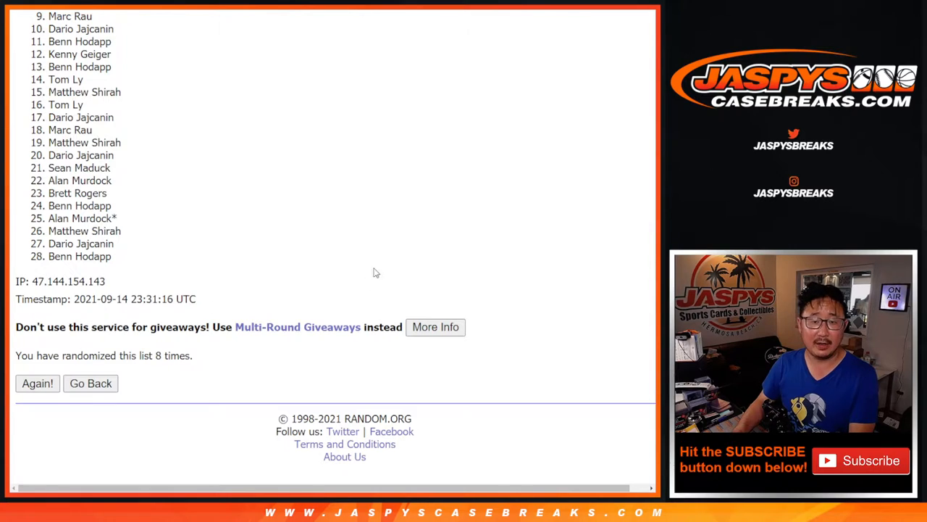
pyautogui.click(37, 383)
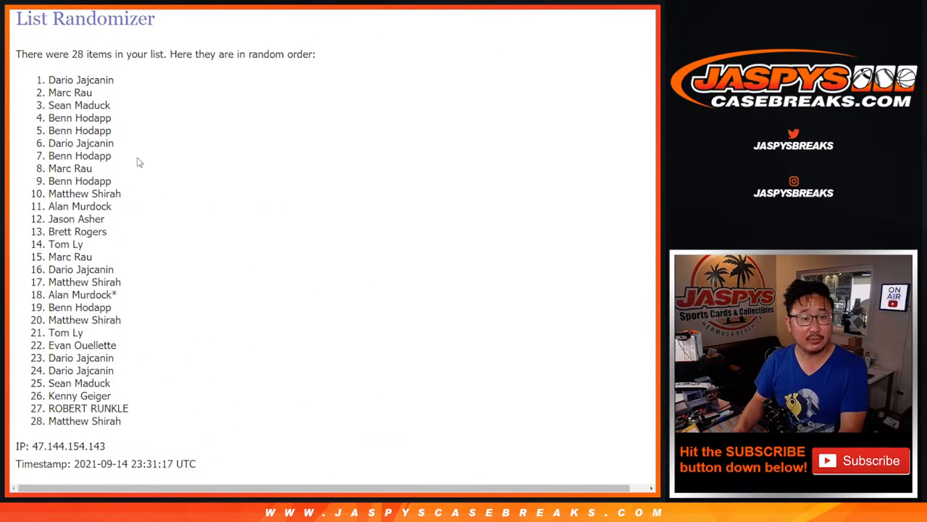
pyautogui.moveTo(49, 80); pyautogui.dragTo(113, 119)
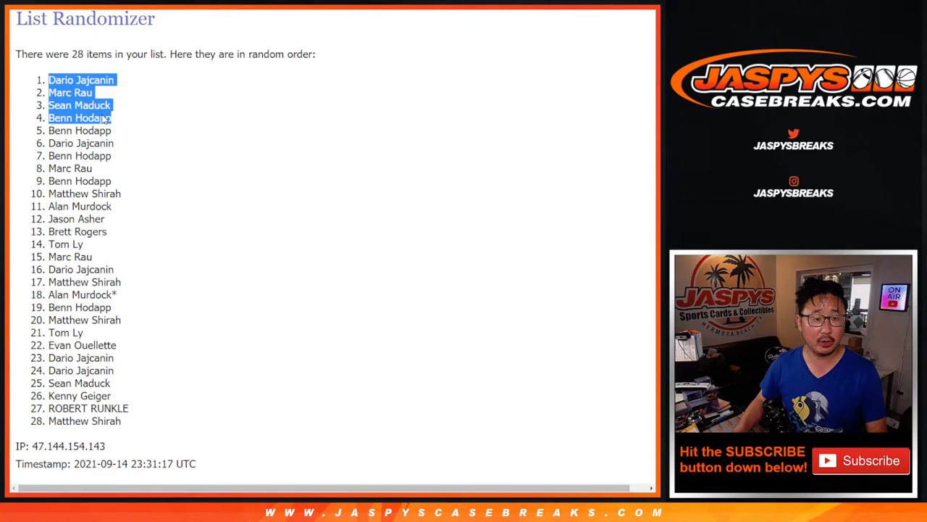
# Paste the four winning names into rows 29–32 below the list, marking them with ^.
pyautogui.scroll(-3)
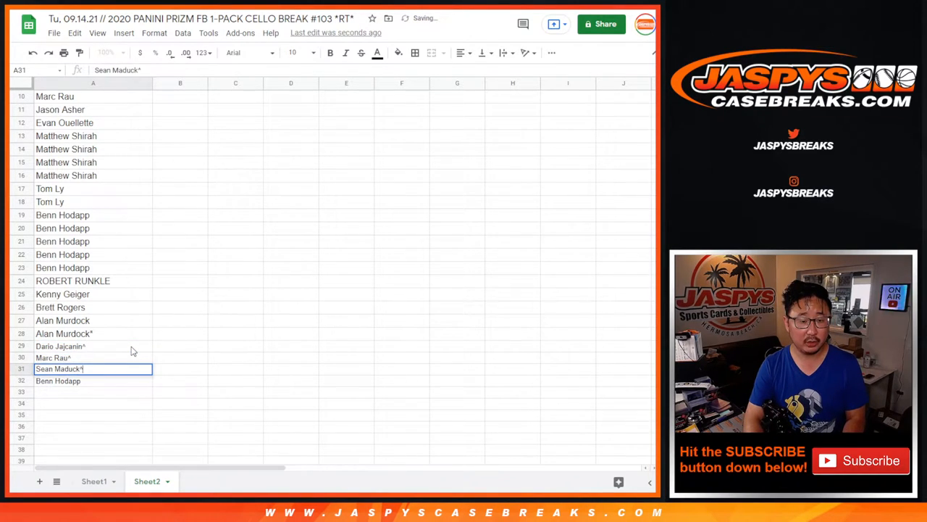
# Add the ^ mark to the last pasted name in row 32.
pyautogui.click(86, 347)
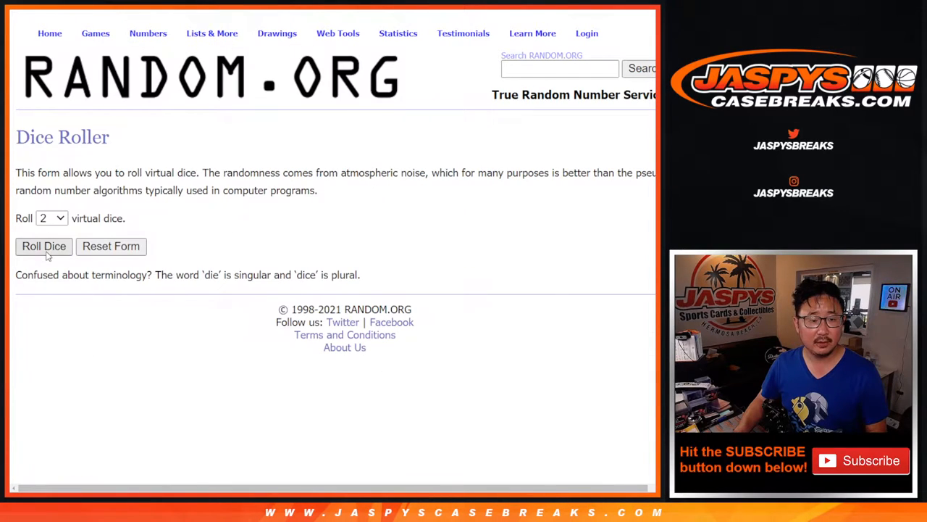
# Roll the two dice and shuffle the 32-entry participant list four times.
pyautogui.click(44, 246)
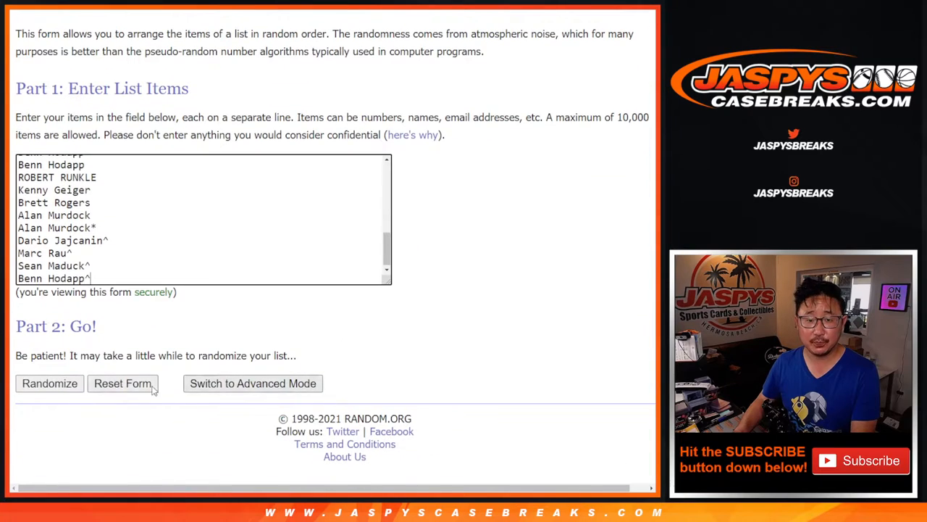
pyautogui.click(49, 382)
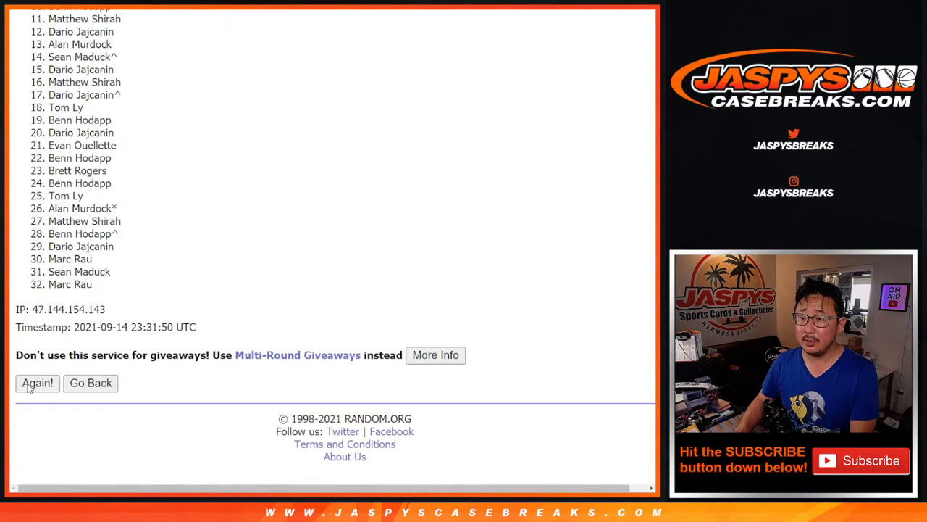
pyautogui.click(37, 382)
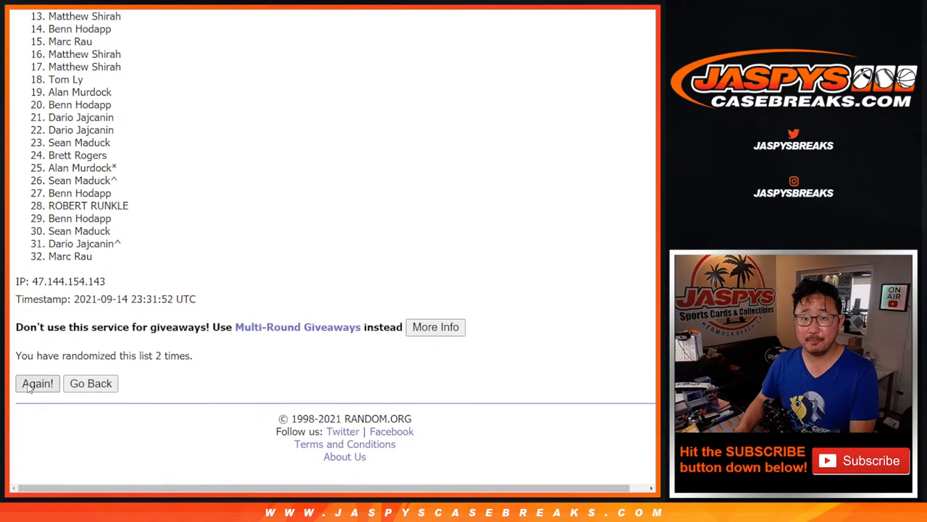
pyautogui.click(38, 382)
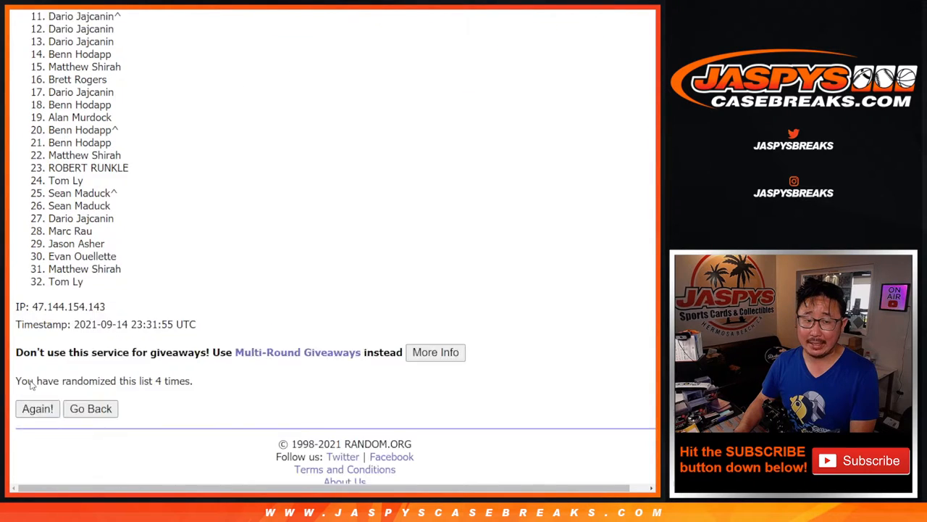
pyautogui.click(37, 408)
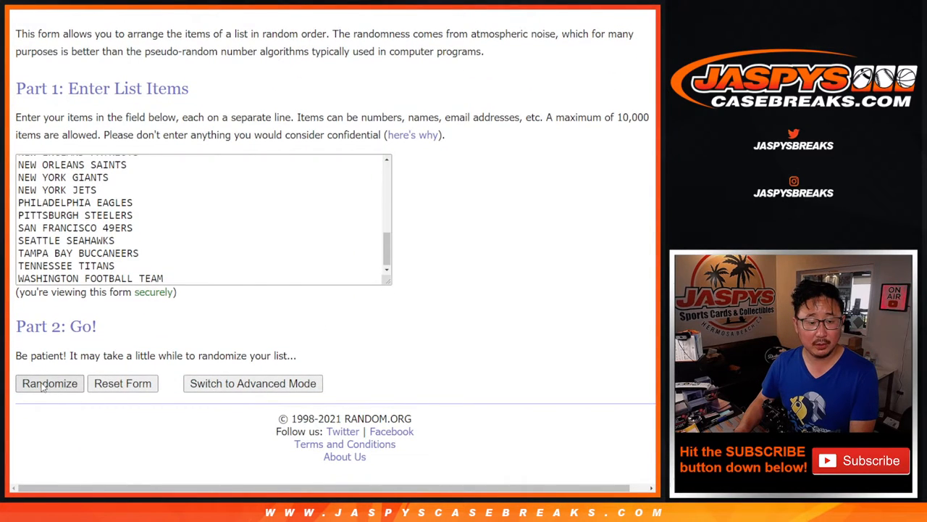
# Shuffle the list of 32 NFL teams twice to pair each name with a team.
pyautogui.click(49, 382)
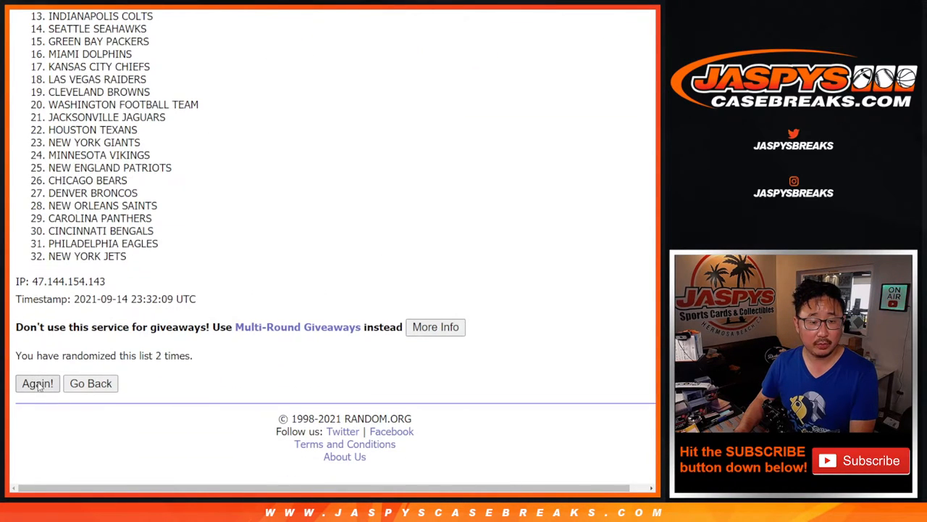
pyautogui.click(37, 382)
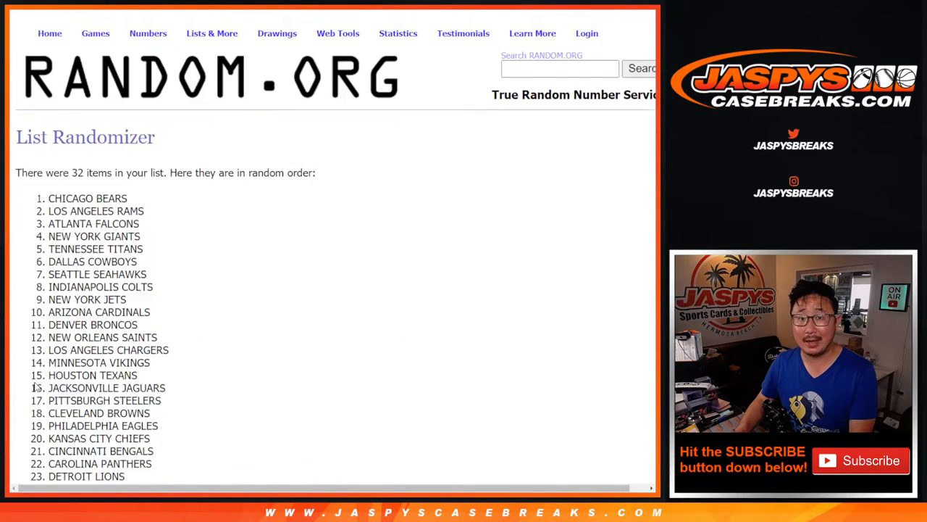
pyautogui.scroll(-3)
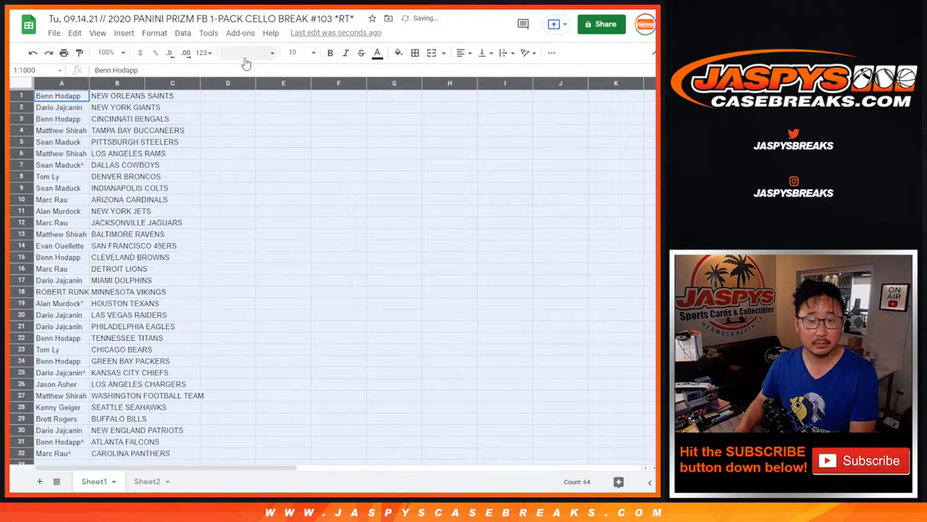
# Set the list text to Quicksand size 12.
pyautogui.click(307, 52)
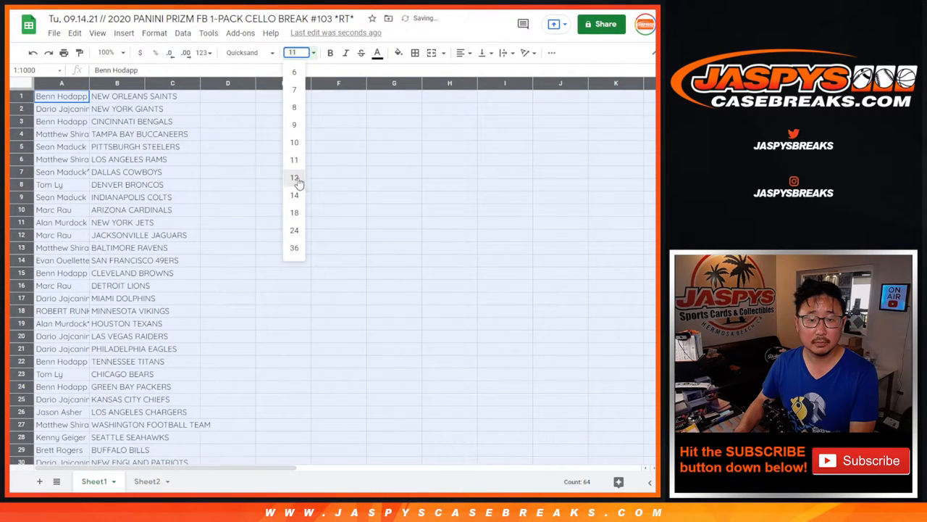
pyautogui.click(294, 177)
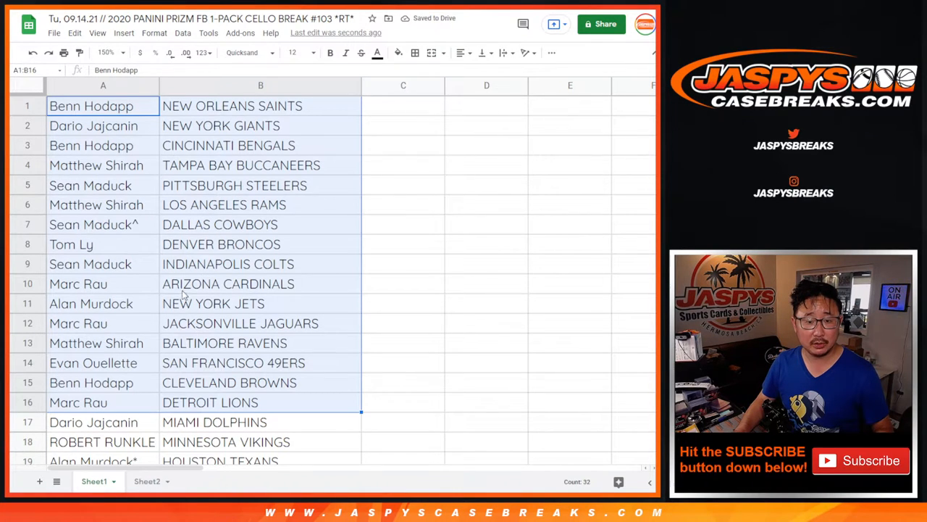
pyautogui.scroll(-3)
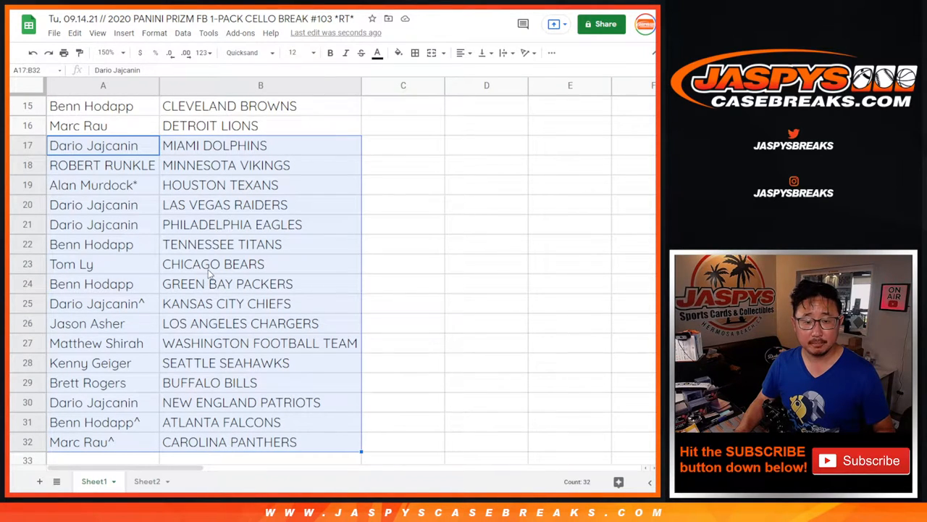
pyautogui.moveTo(247, 446)
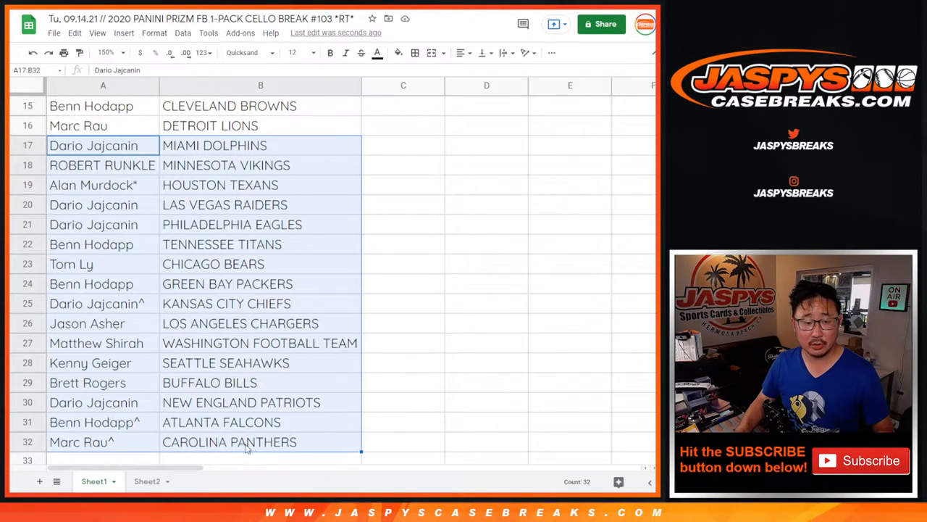
pyautogui.moveTo(280, 423)
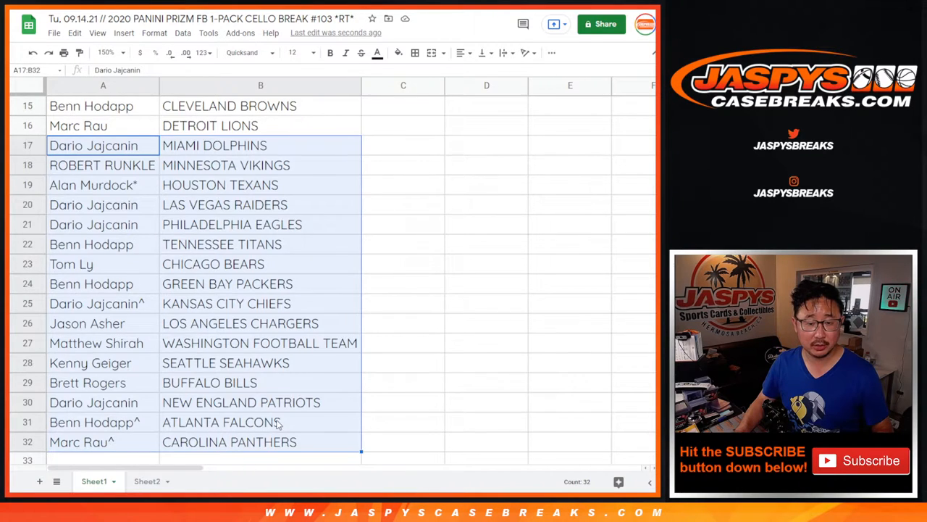
# Sort the rows A→Z by team in column B and apply all borders to A1:B32.
pyautogui.click(109, 52)
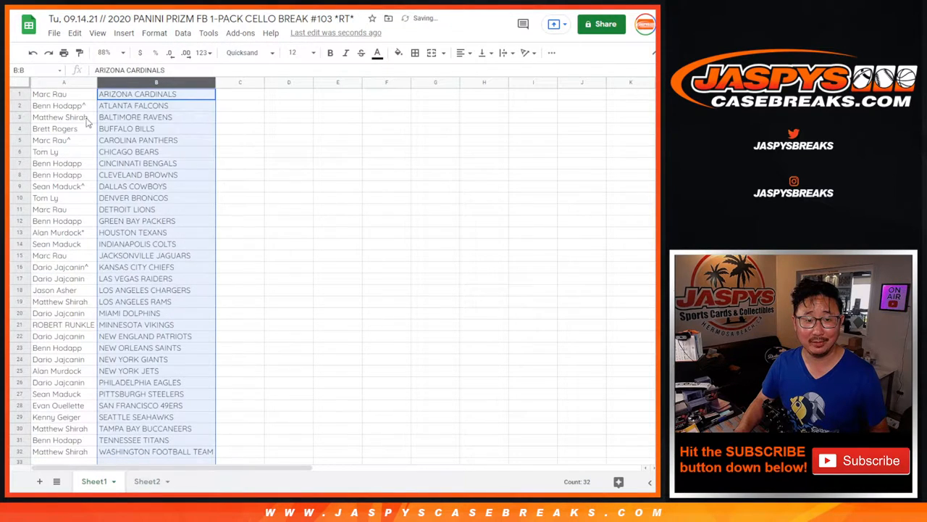
pyautogui.click(414, 52)
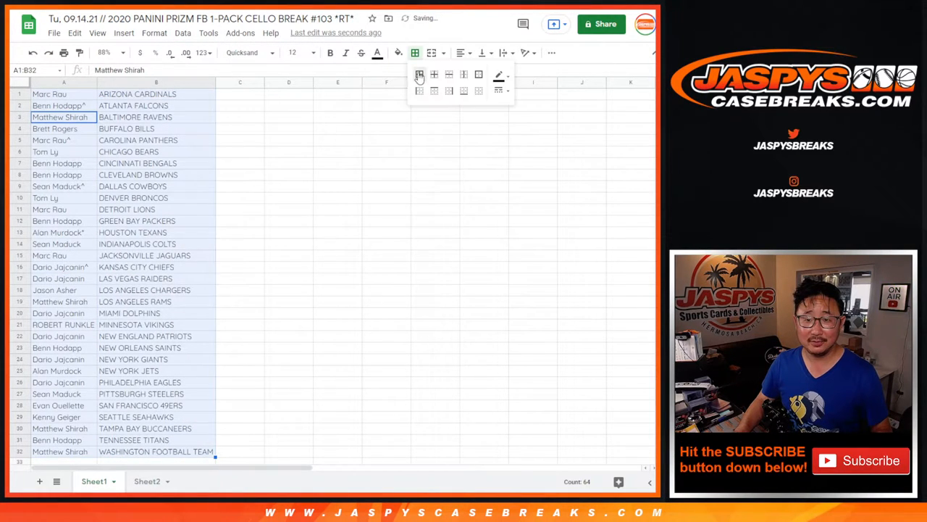
pyautogui.click(419, 75)
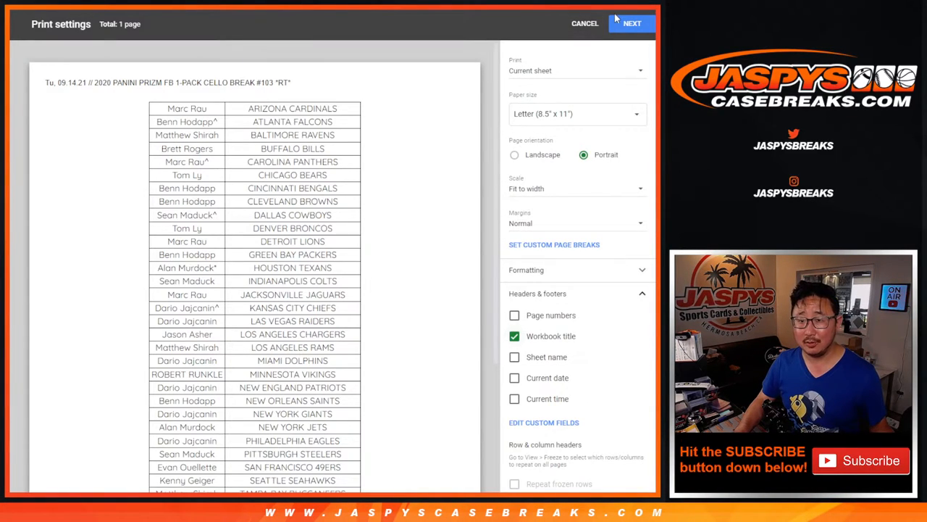
# Print the team-sorted sheet and return to the Random.org Dice Roller.
pyautogui.click(586, 24)
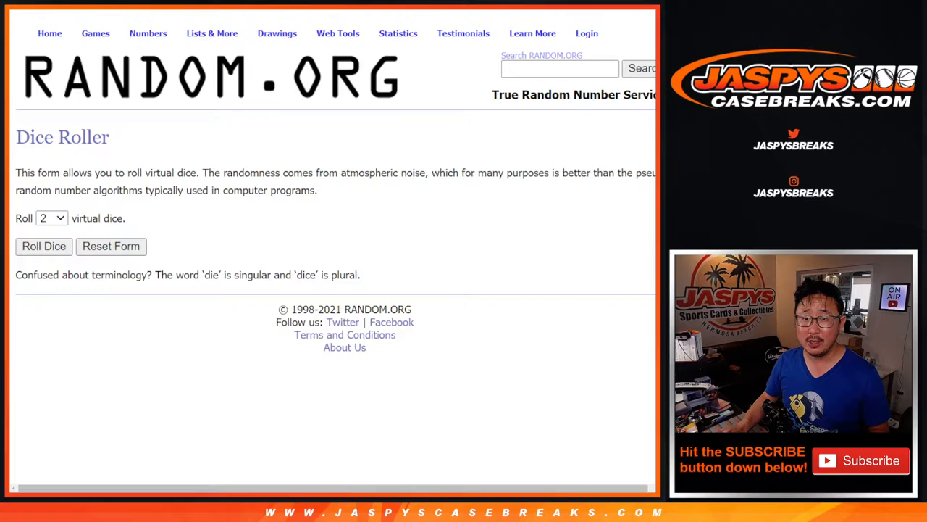
# Roll the two dice and shuffle the 32-name list three times in the List Randomizer.
pyautogui.click(212, 33)
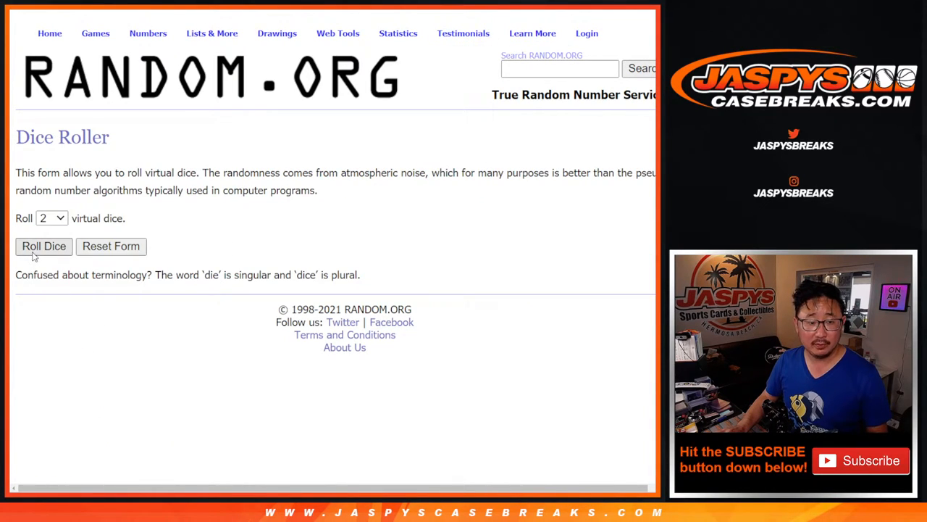
pyautogui.click(43, 247)
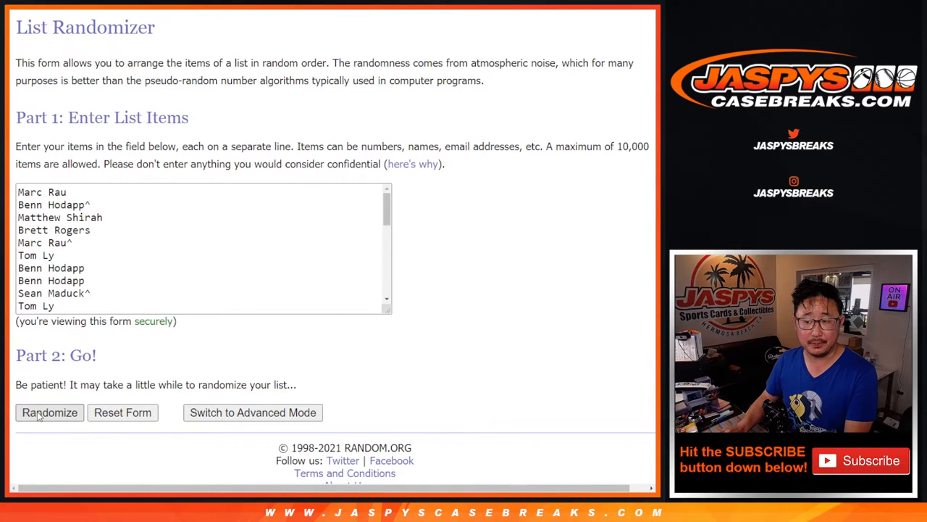
pyautogui.click(49, 412)
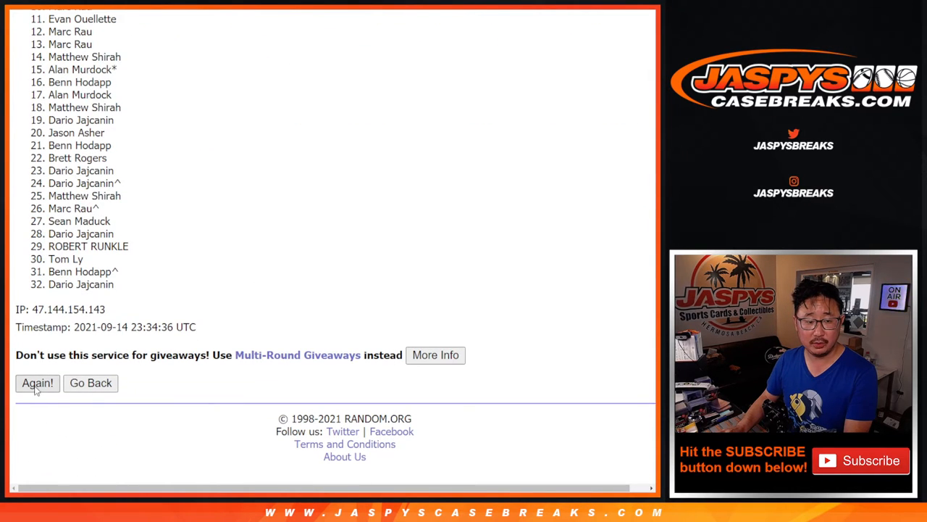
pyautogui.click(38, 383)
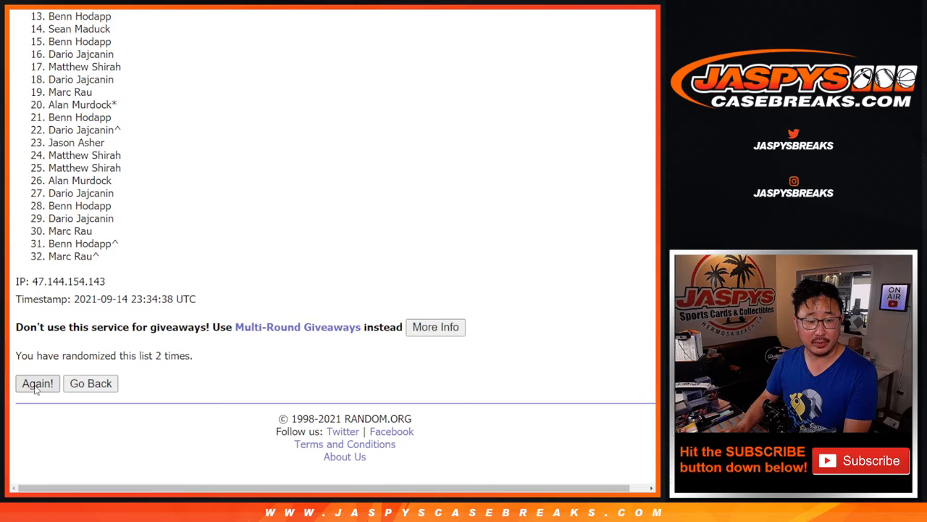
pyautogui.click(38, 382)
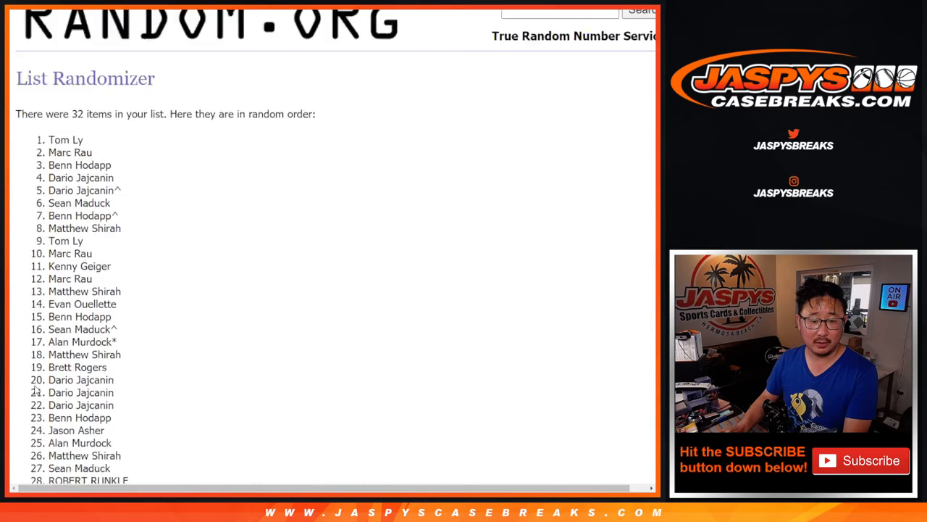
pyautogui.scroll(-3)
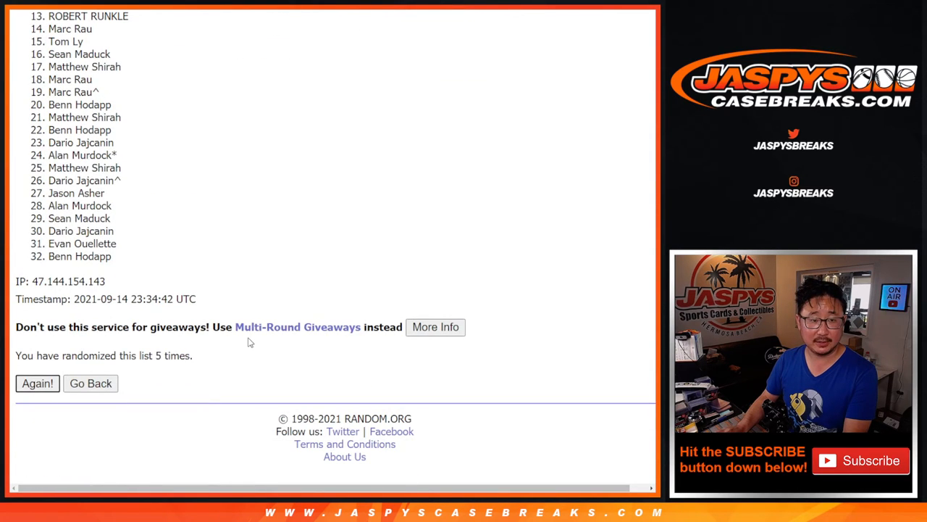
# Shuffle the list a sixth time and highlight the top five names as winners.
pyautogui.click(37, 382)
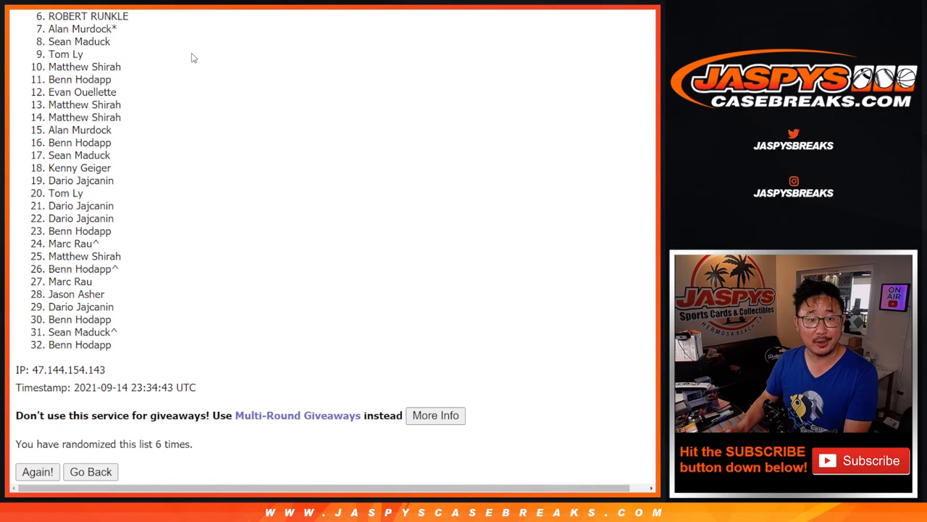
pyautogui.moveTo(78, 307)
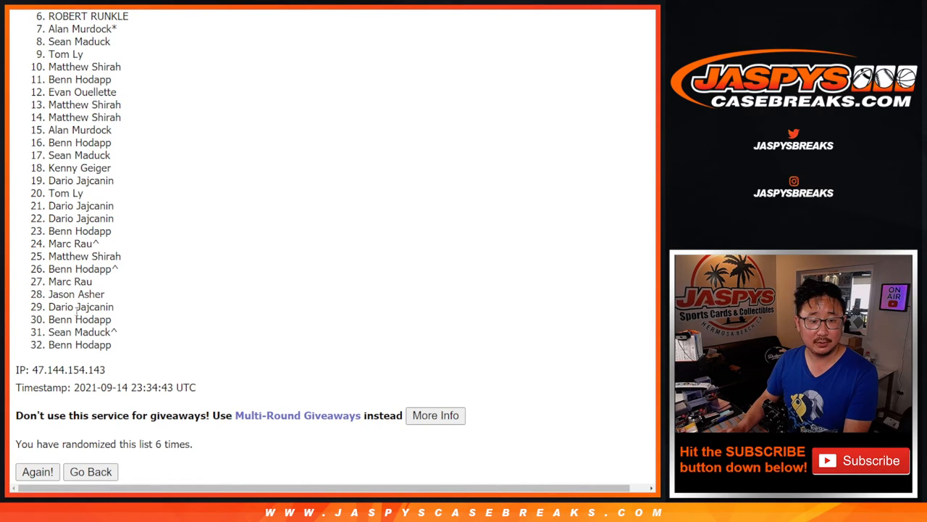
pyautogui.moveTo(348, 217)
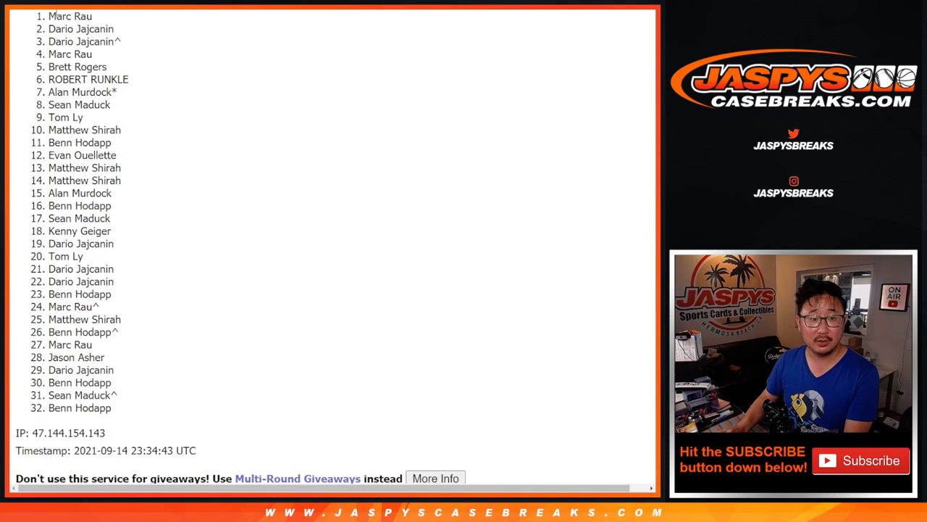
pyautogui.moveTo(69, 16); pyautogui.dragTo(78, 69)
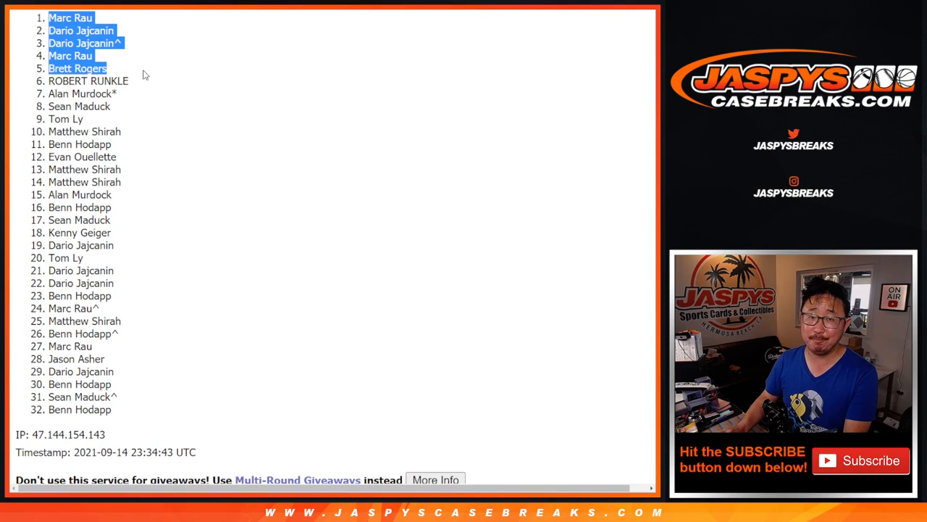